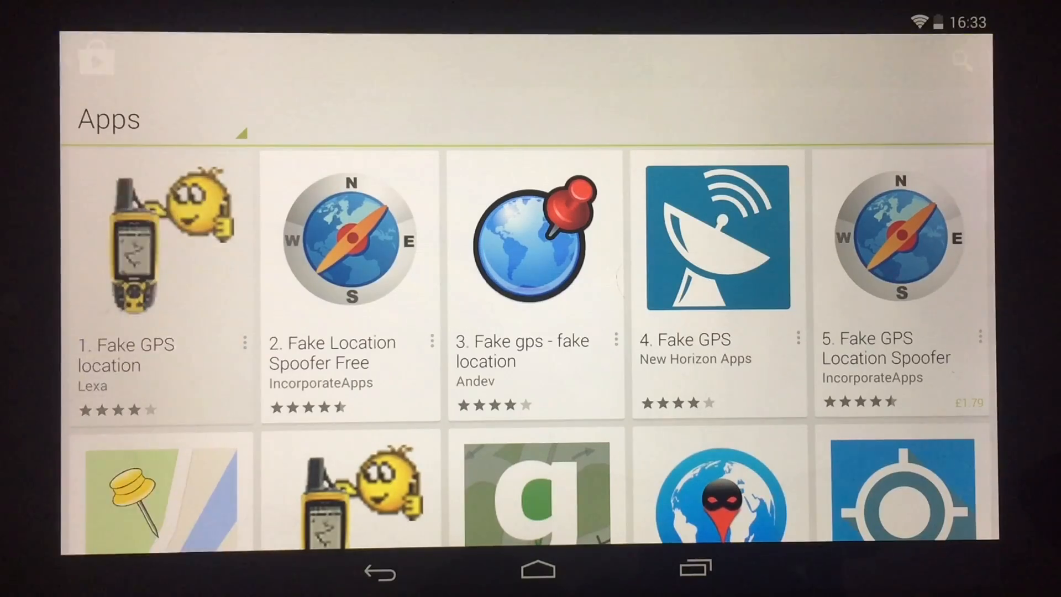
Install Fake GPS location by Lexa from Google Play and return to the app drawer
{"action": "left_click", "coordinate": [159, 237]}
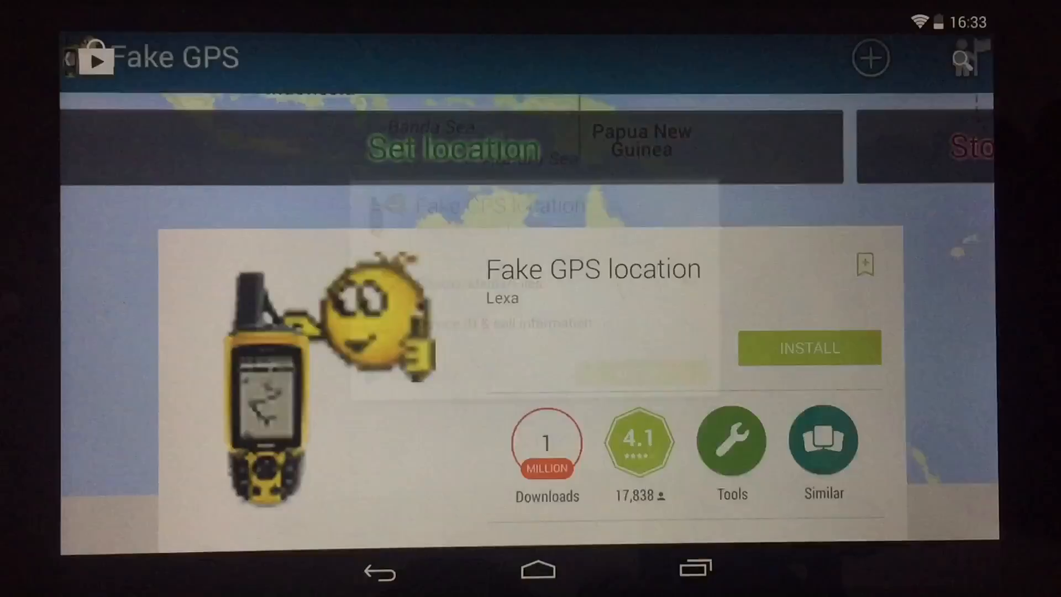
{"action": "left_click", "coordinate": [808, 348]}
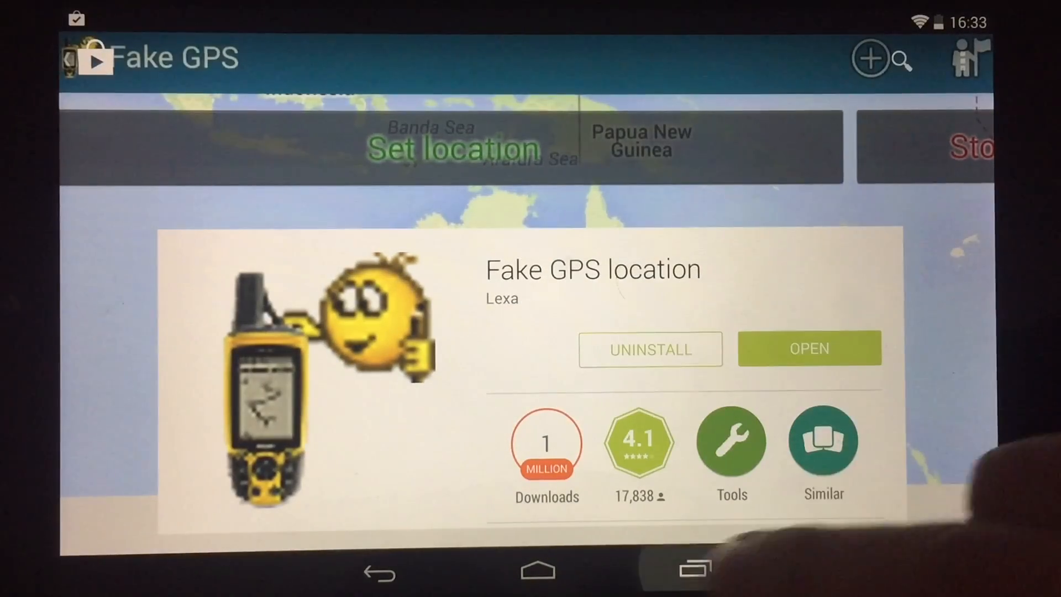
{"action": "left_click", "coordinate": [536, 570]}
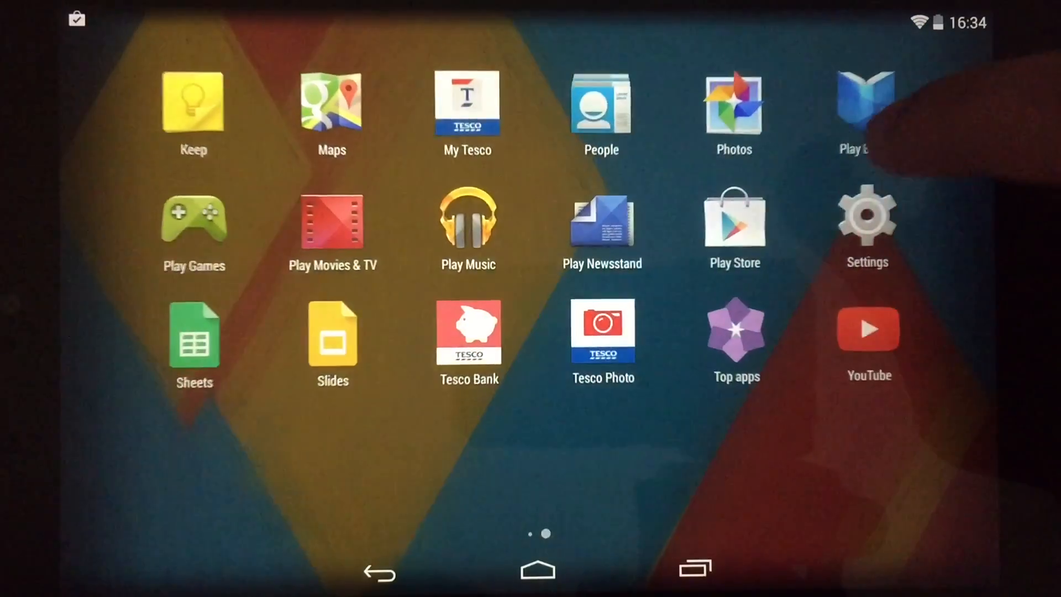
Unlock developer options by tapping Build number in About tablet, then return to Settings
{"action": "left_click", "coordinate": [866, 222]}
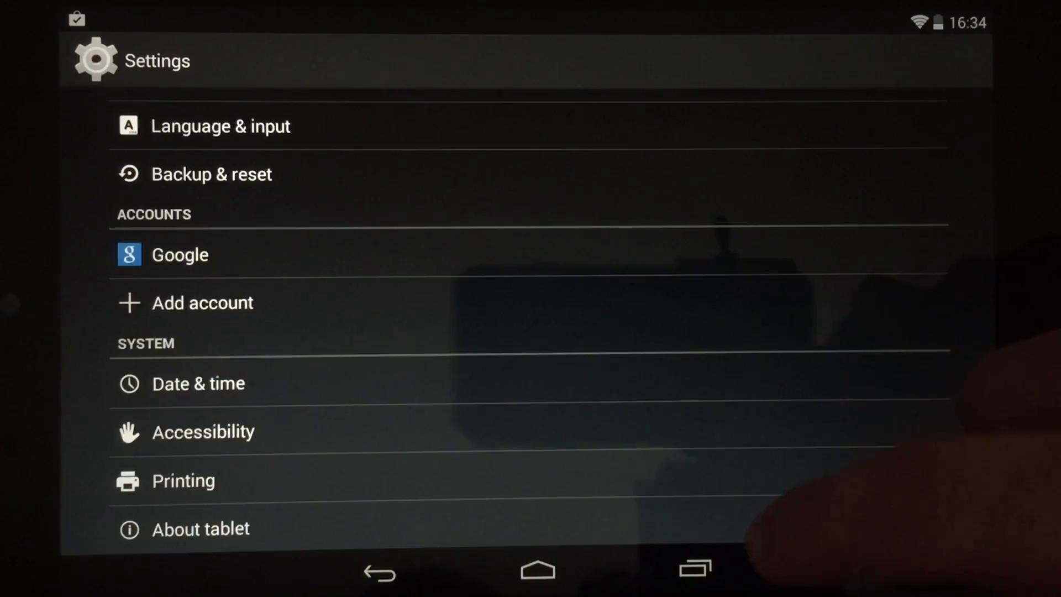
{"action": "left_click", "coordinate": [204, 529]}
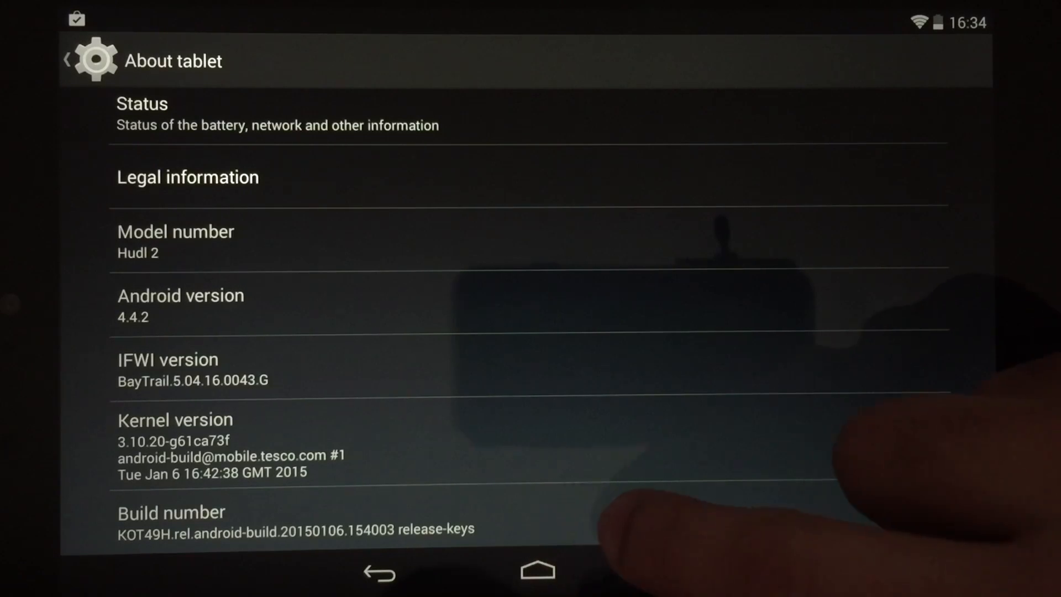
{"action": "mouse_move", "coordinate": [643, 528]}
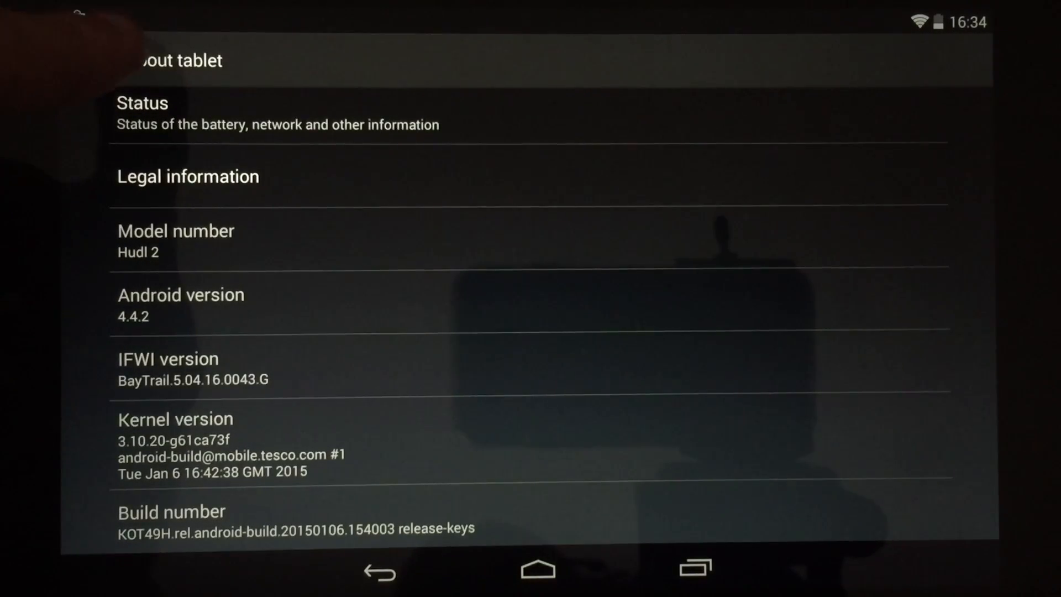
{"action": "left_click", "coordinate": [377, 569]}
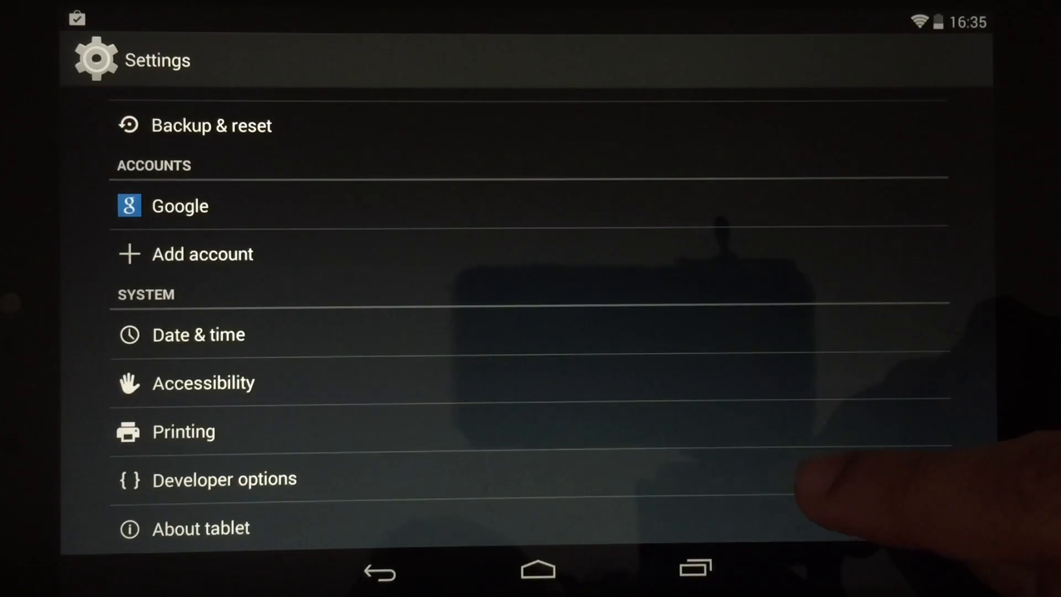
In Developer options, tick Allow mock locations and go back to the settings list
{"action": "left_click", "coordinate": [224, 478]}
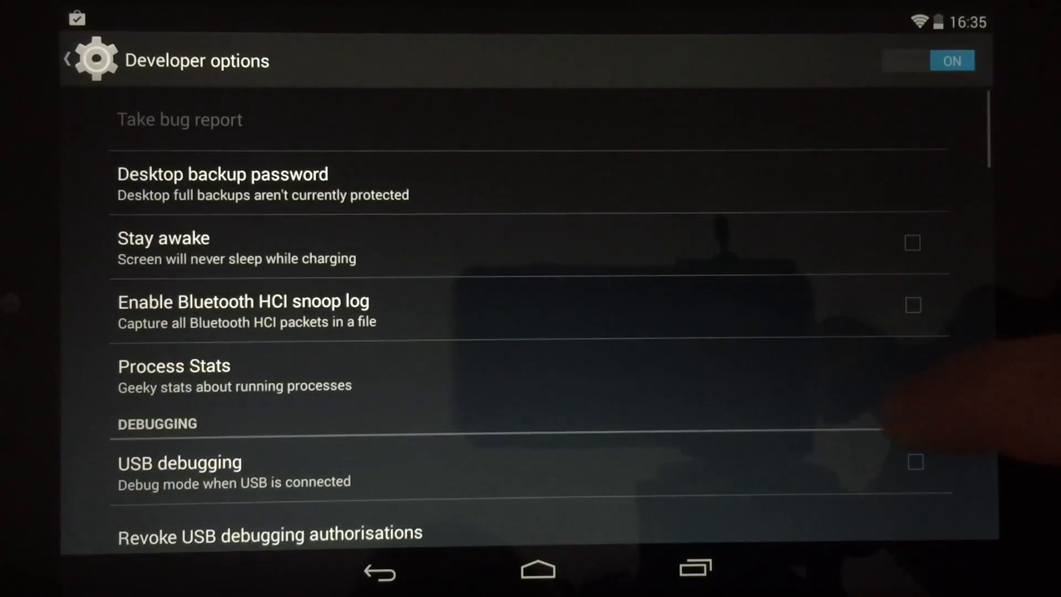
{"action": "scroll", "scroll_direction": "down", "scroll_amount": 3}
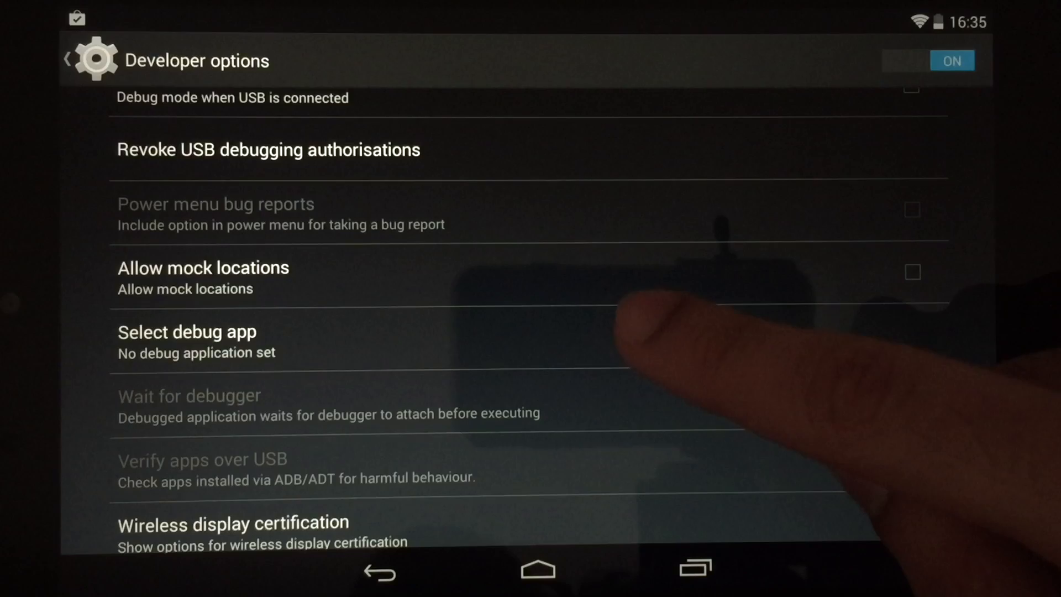
{"action": "left_click", "coordinate": [914, 459]}
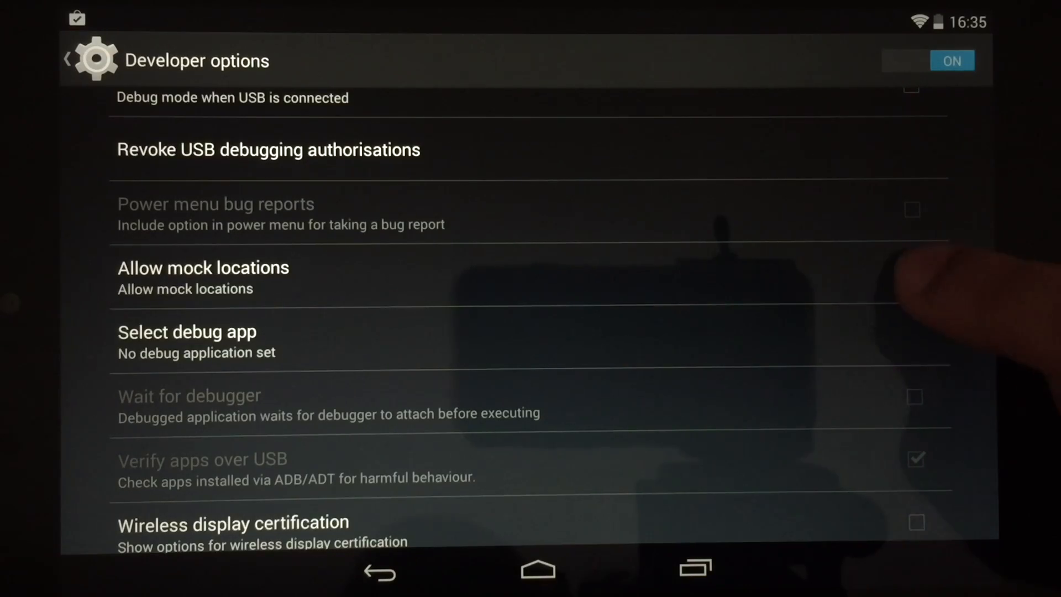
{"action": "left_click", "coordinate": [913, 272]}
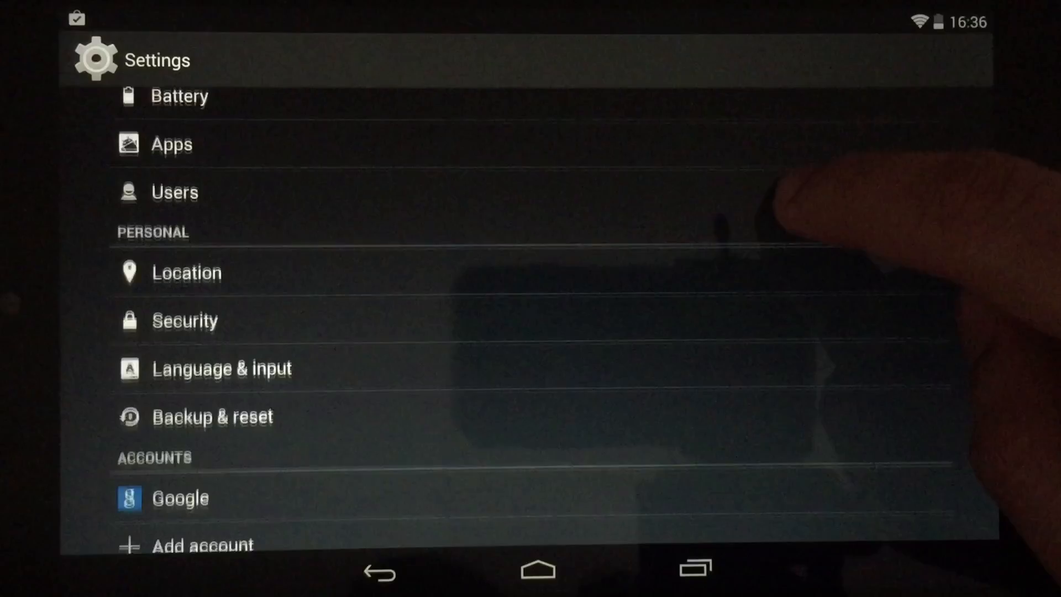
Change the location mode under Settings > Location > Mode to Device only (GPS alone)
{"action": "left_click", "coordinate": [187, 272]}
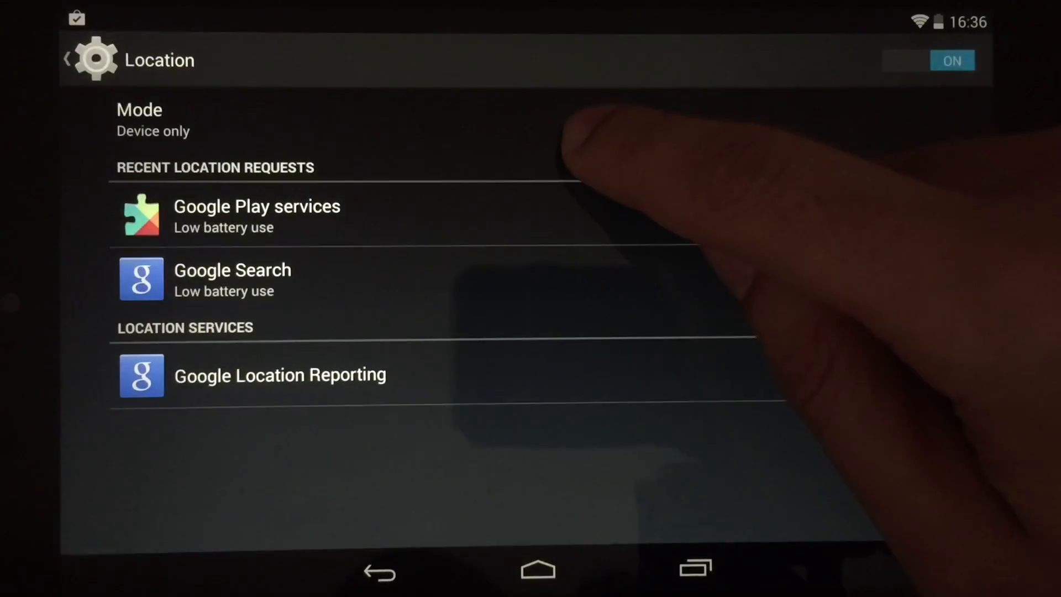
{"action": "left_click", "coordinate": [153, 120]}
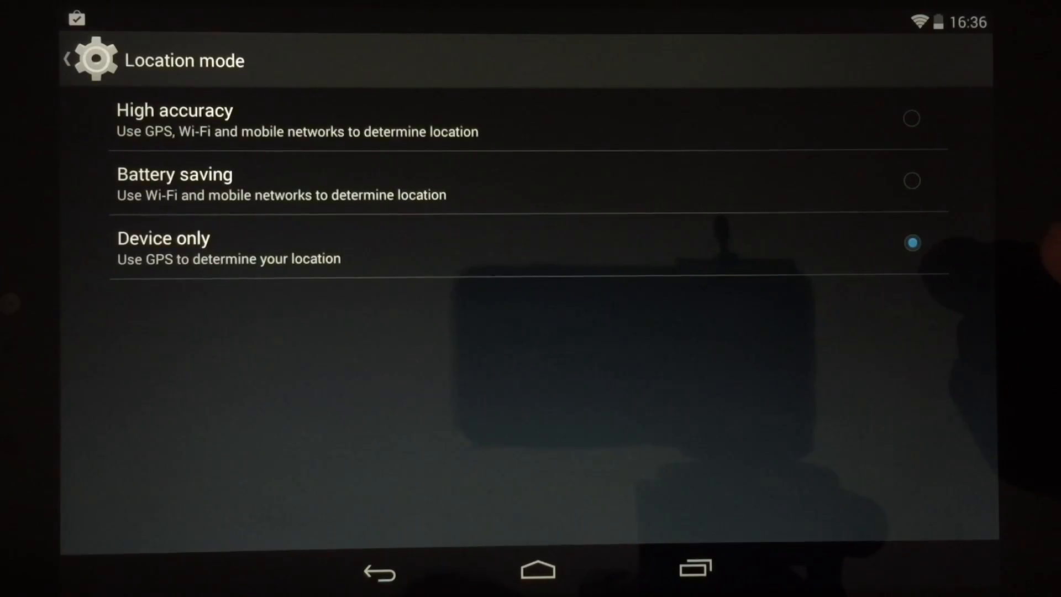
{"action": "left_click", "coordinate": [536, 570]}
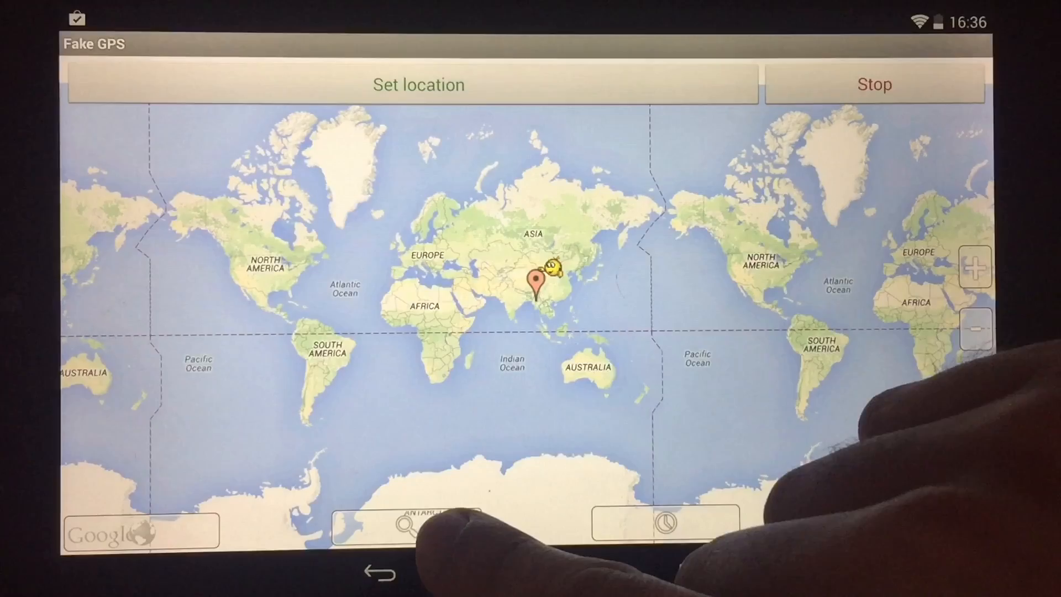
Search Fake GPS for 'new york' and set it as the spoofed location
{"action": "left_click", "coordinate": [403, 527]}
{"action": "type", "text": "n"}
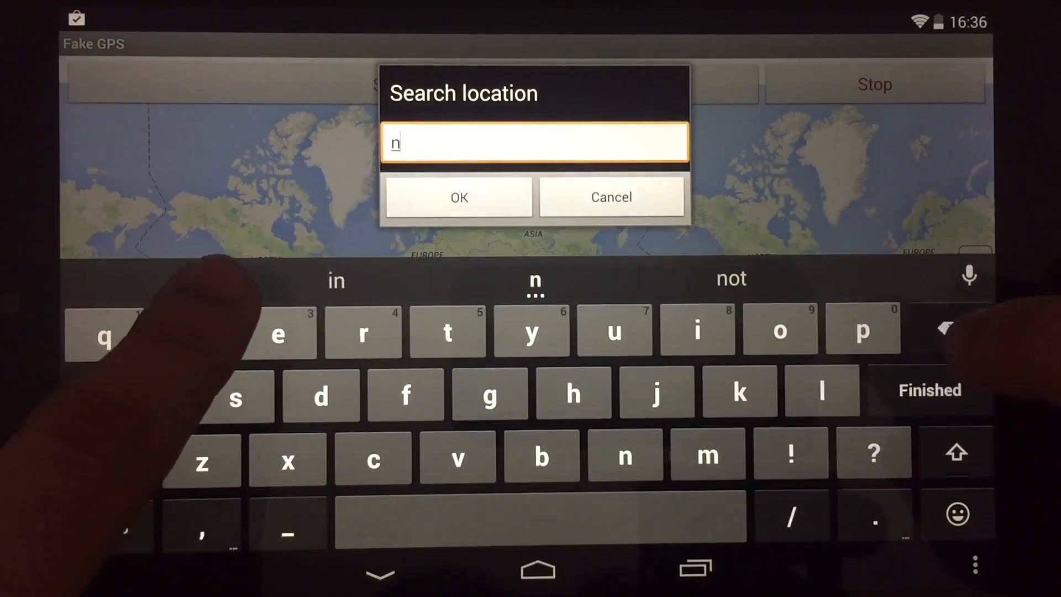
{"action": "type", "text": "ew"}
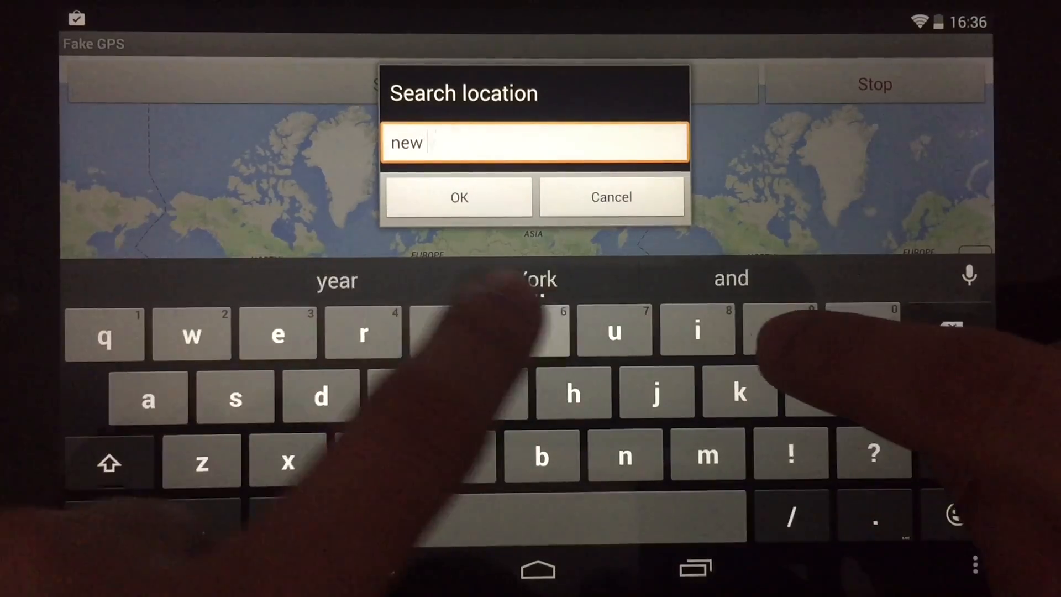
{"action": "type", "text": "york"}
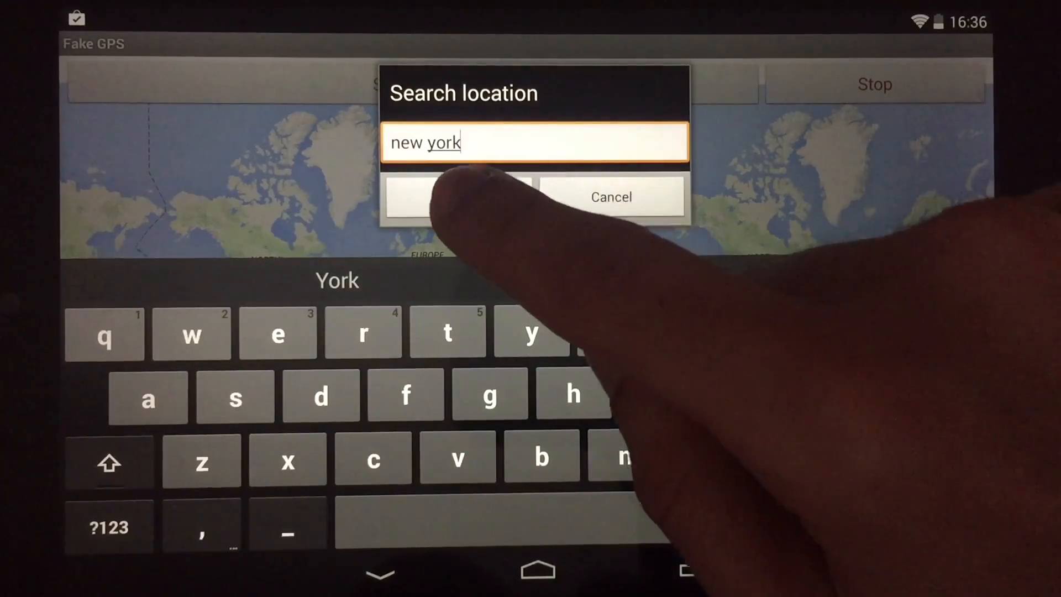
{"action": "left_click", "coordinate": [459, 197]}
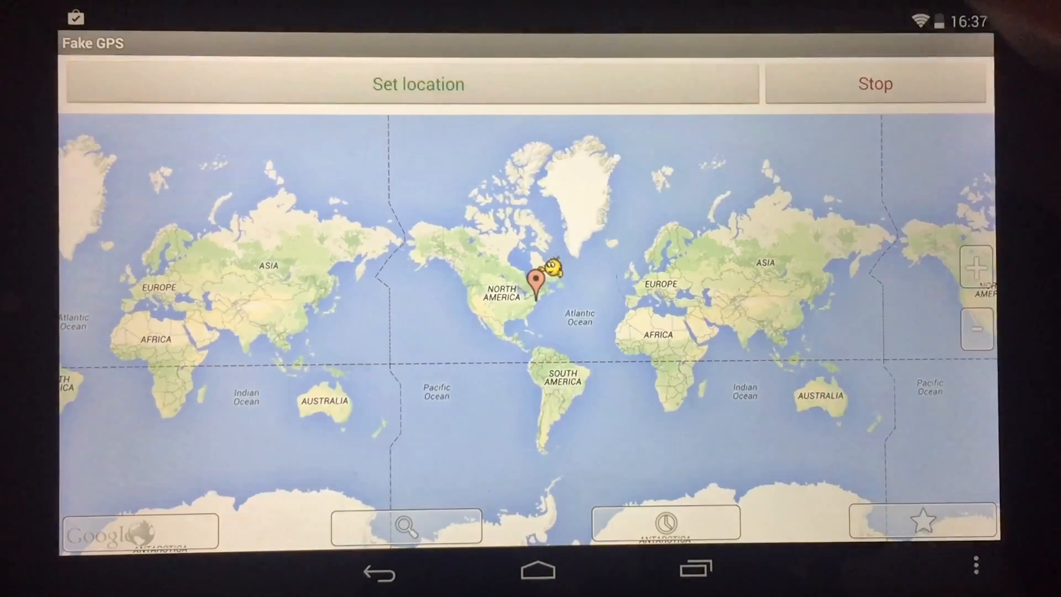
{"action": "left_click", "coordinate": [537, 569]}
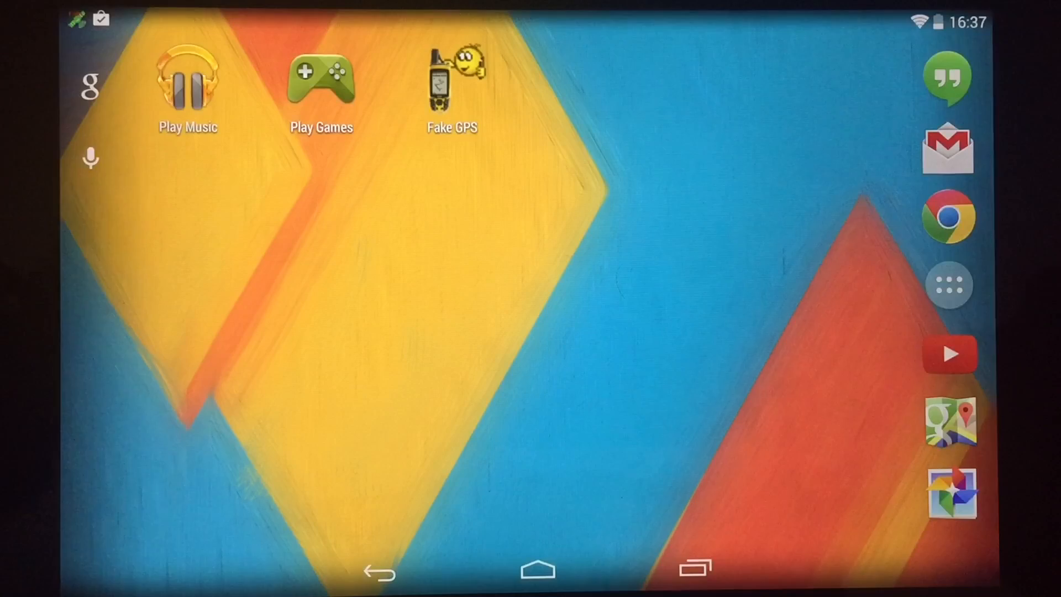